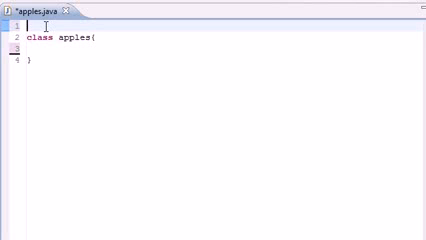
pyautogui.write('import')
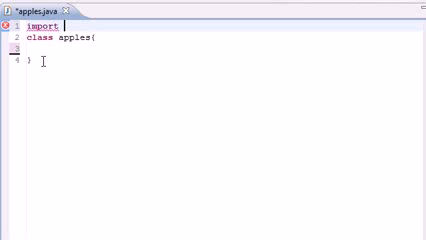
pyautogui.write('java.util.Scanner')
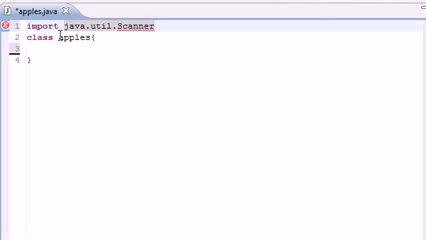
pyautogui.write(';')
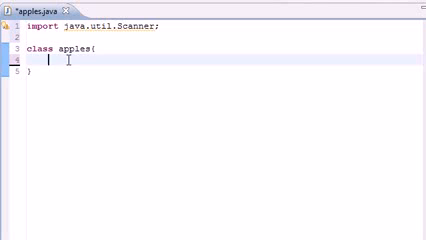
pyautogui.write('public static void main(')
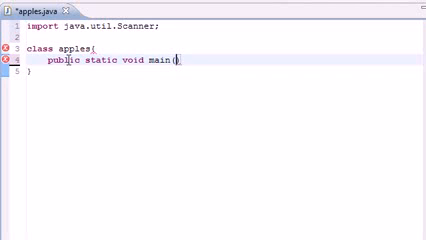
pyautogui.write('String ar')
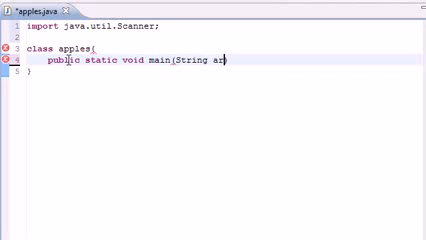
pyautogui.write('gs[])')
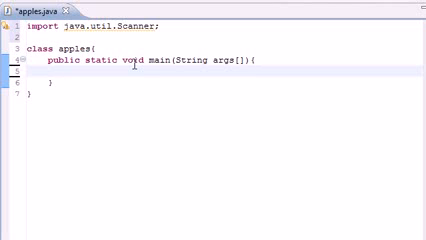
pyautogui.write('Scanner')
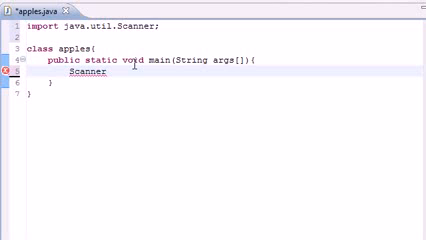
pyautogui.write('bucky =')
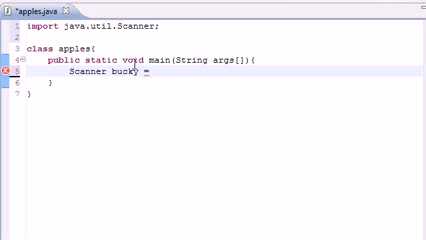
pyautogui.write('new')
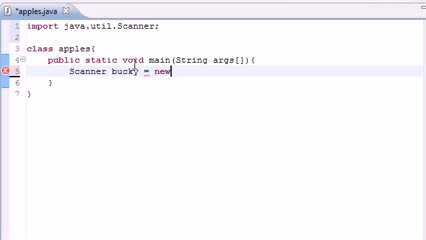
pyautogui.write('Scanner')
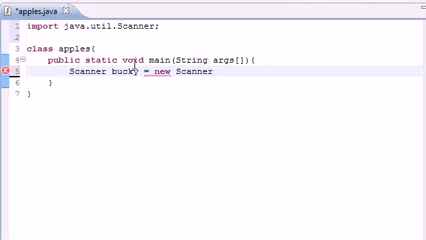
pyautogui.write('()')
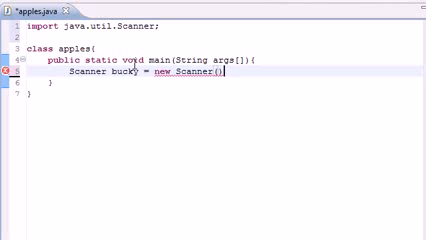
pyautogui.write(';')
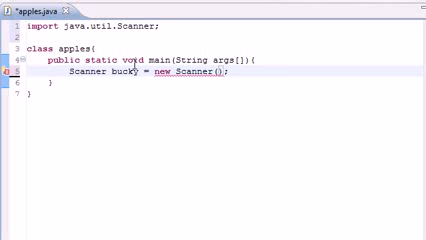
pyautogui.write('System')
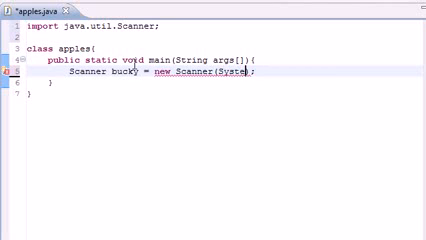
pyautogui.write('.in)')
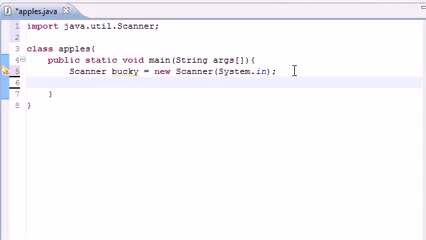
pyautogui.write('System')
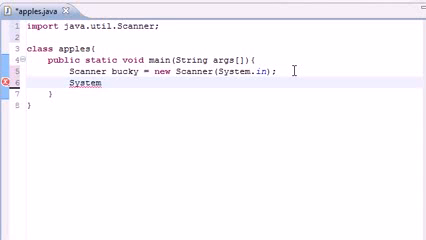
pyautogui.write('.out.println();')
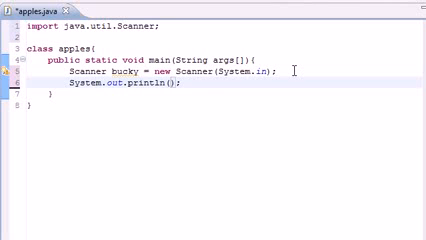
pyautogui.write('bucky.')
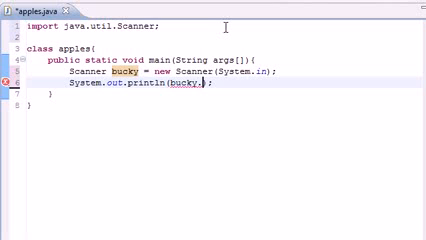
pyautogui.write('next')
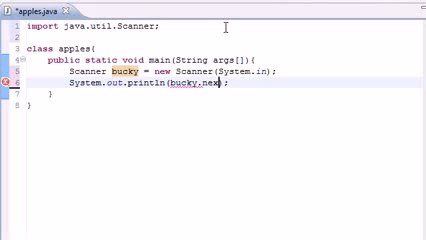
pyautogui.write('tLine')
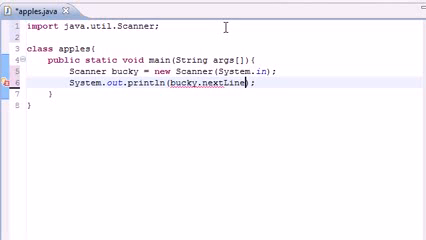
pyautogui.write('()')
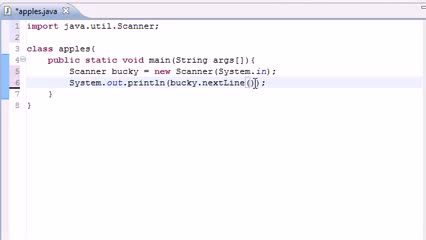